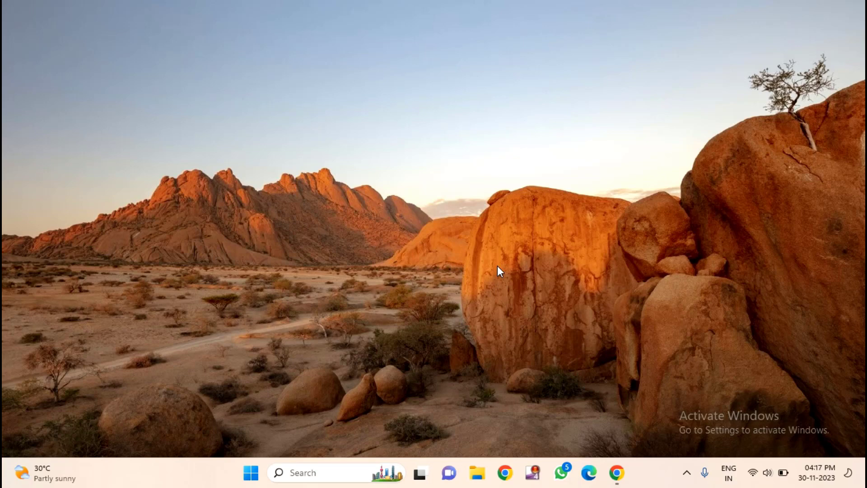
mouse_move(497, 282)
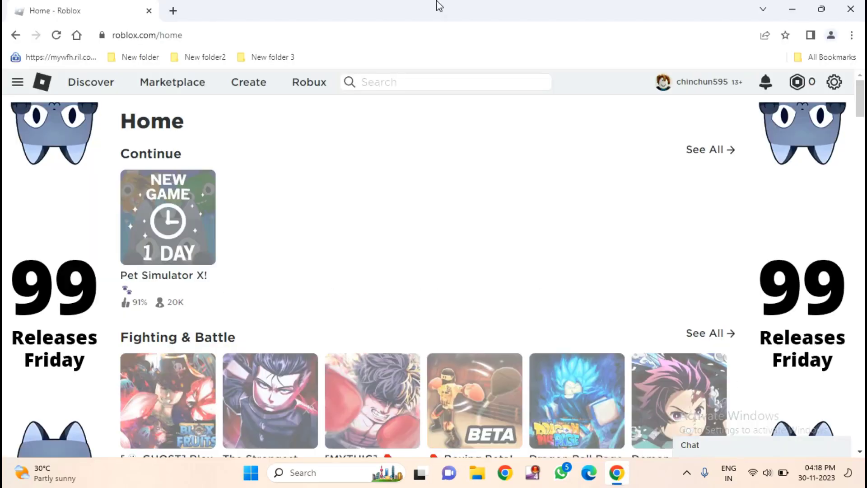
Reach the Roblox account Settings page from the gear menu on the home page.
click(834, 82)
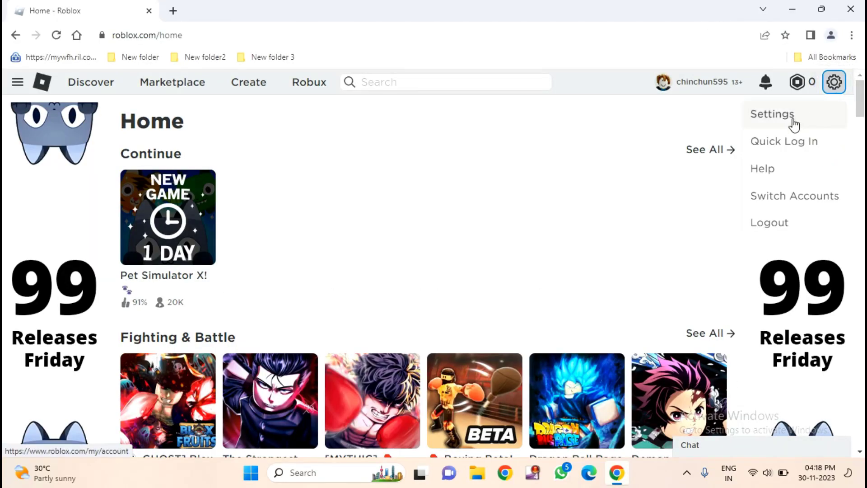
click(773, 115)
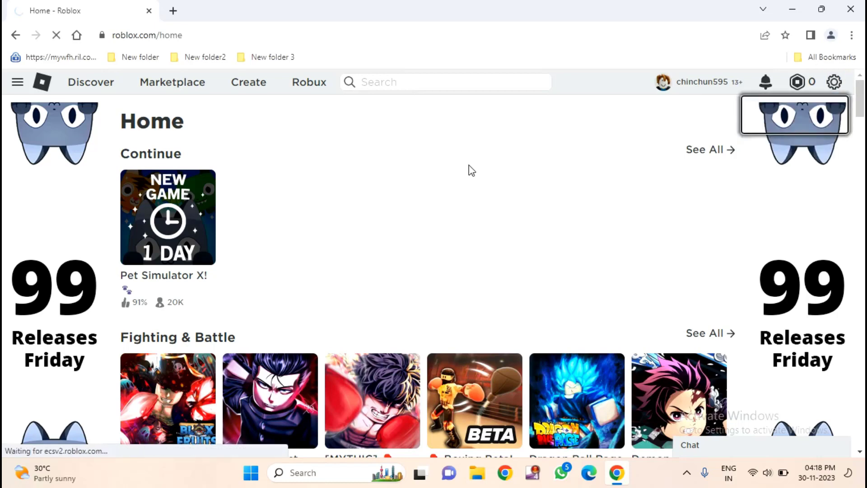
In Privacy settings, try changing 'Who can message me?' and dismiss the Account PIN Required prompt.
click(833, 82)
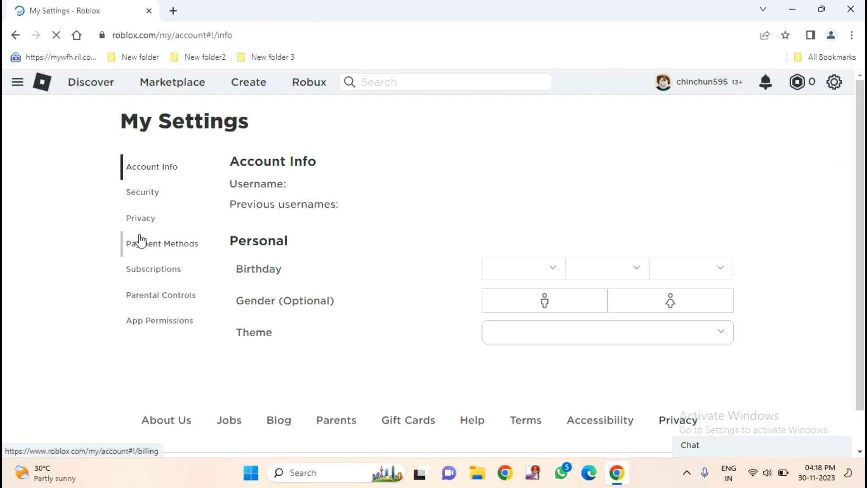
click(140, 218)
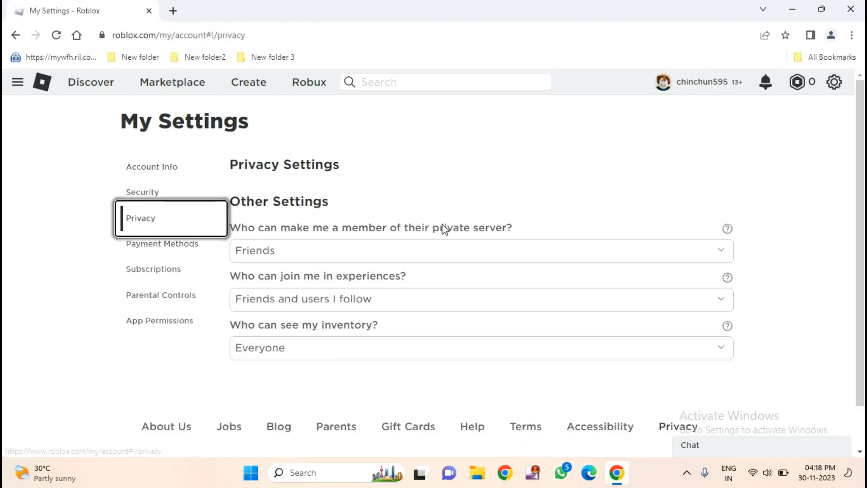
scroll(down, 3)
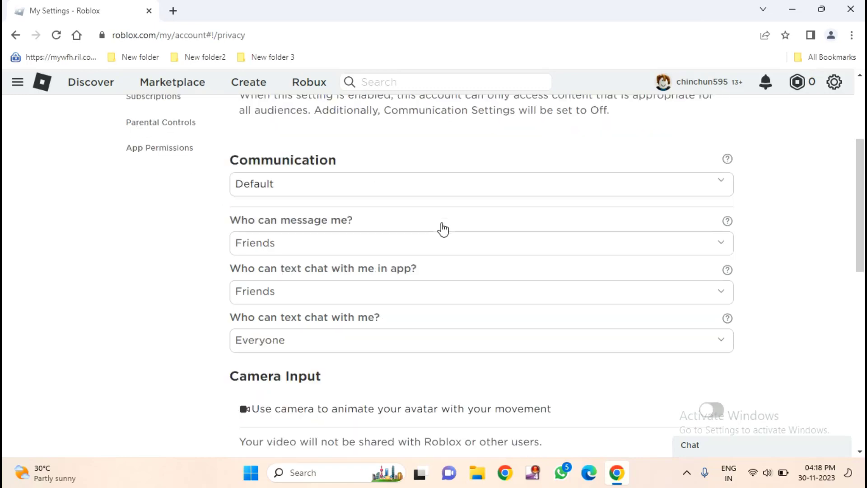
scroll(down, 3)
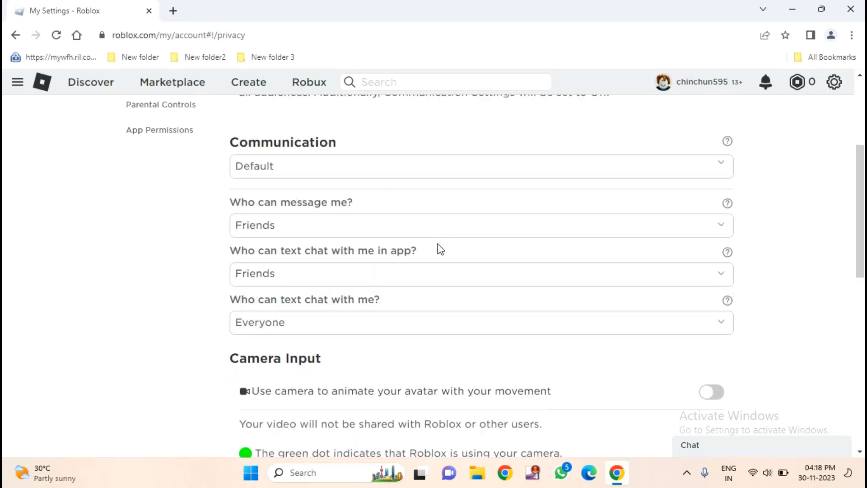
mouse_move(332, 248)
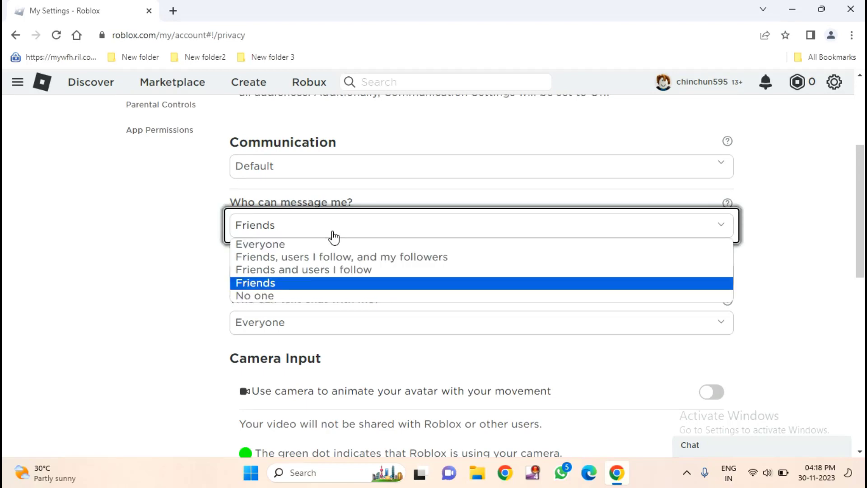
click(256, 283)
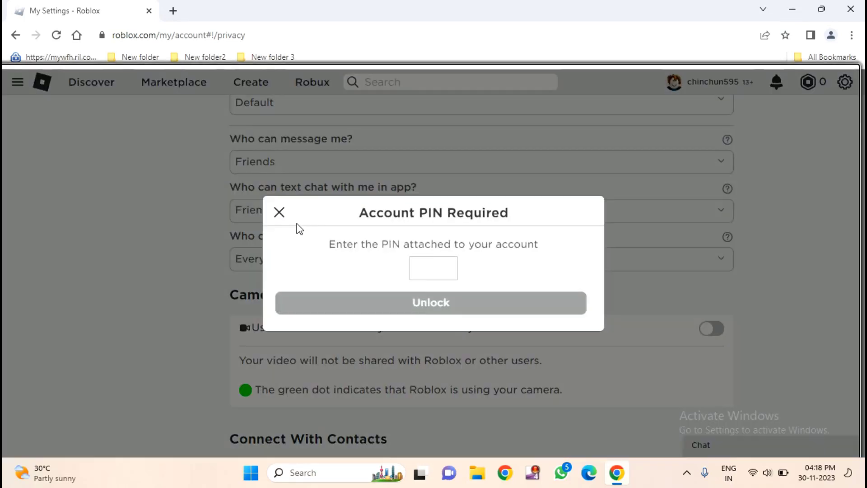
mouse_move(279, 214)
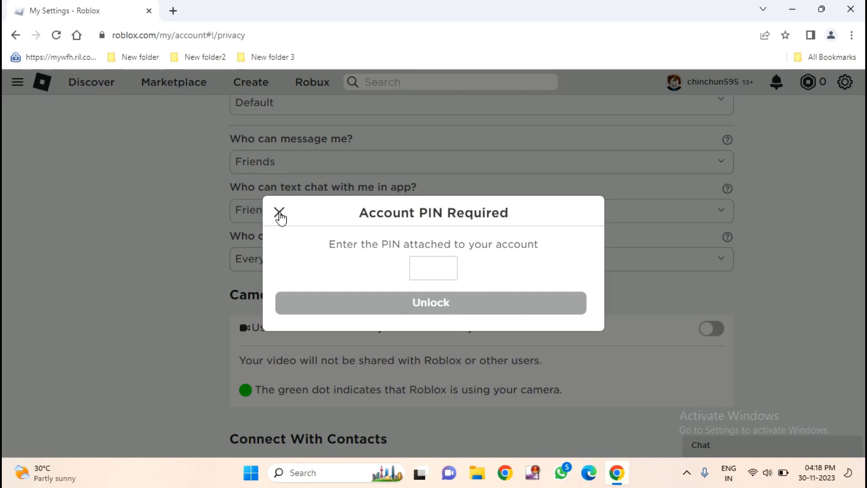
click(279, 213)
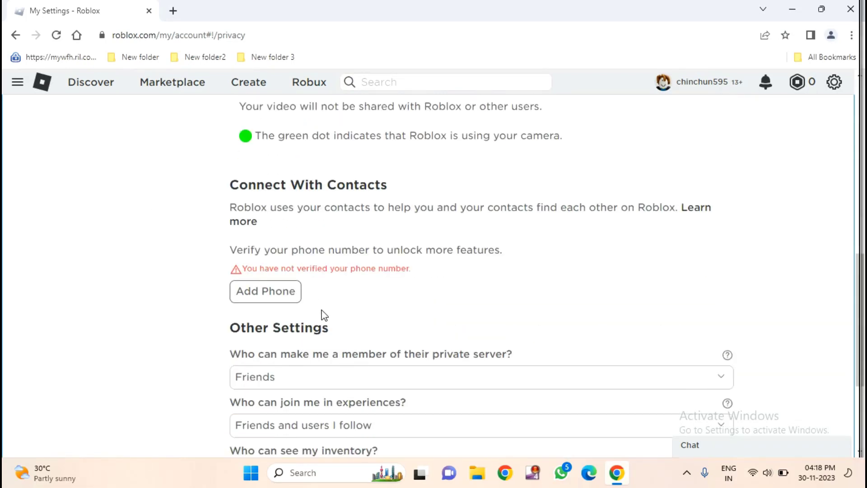
scroll(down, 3)
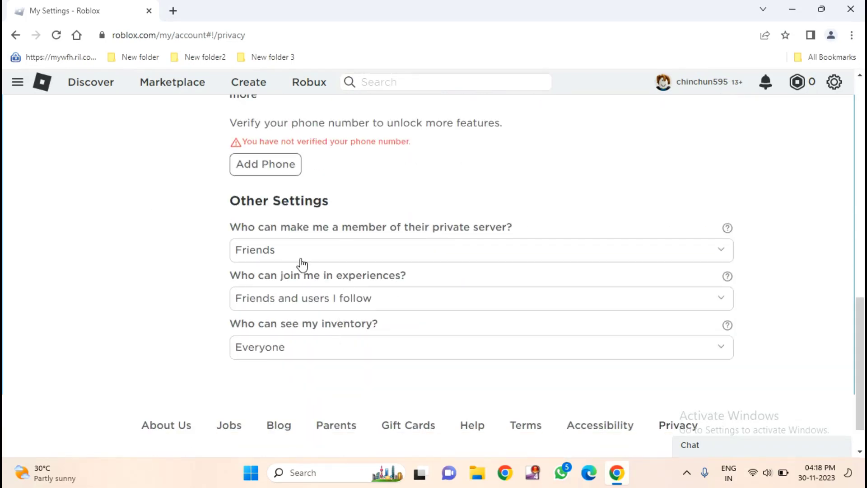
click(479, 263)
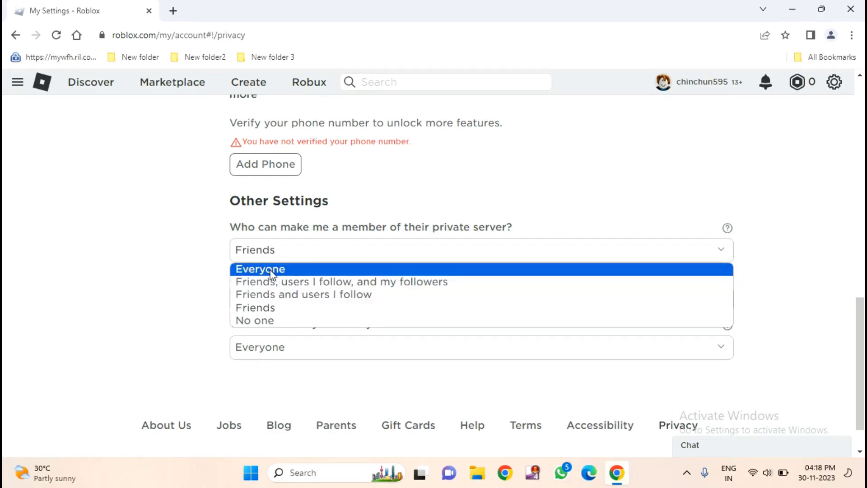
click(260, 270)
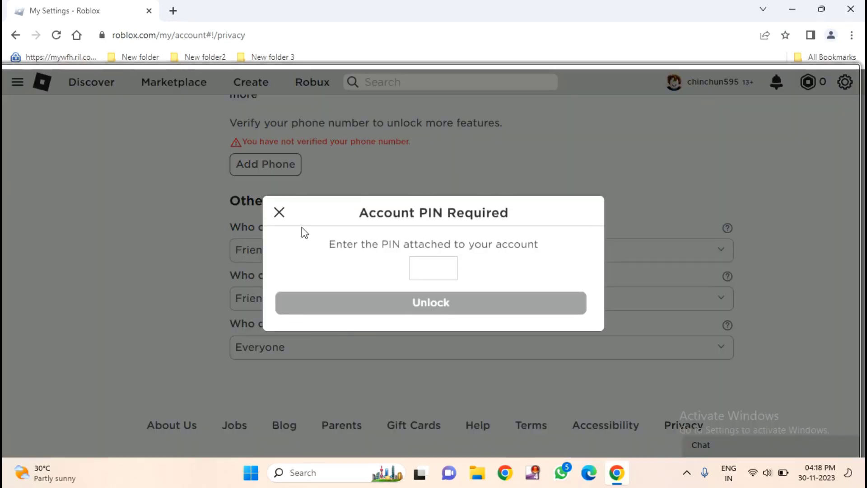
click(279, 213)
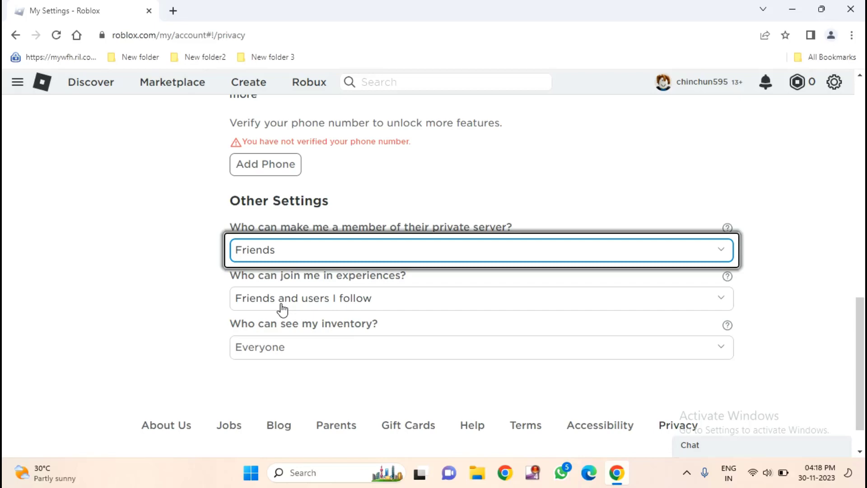
click(480, 298)
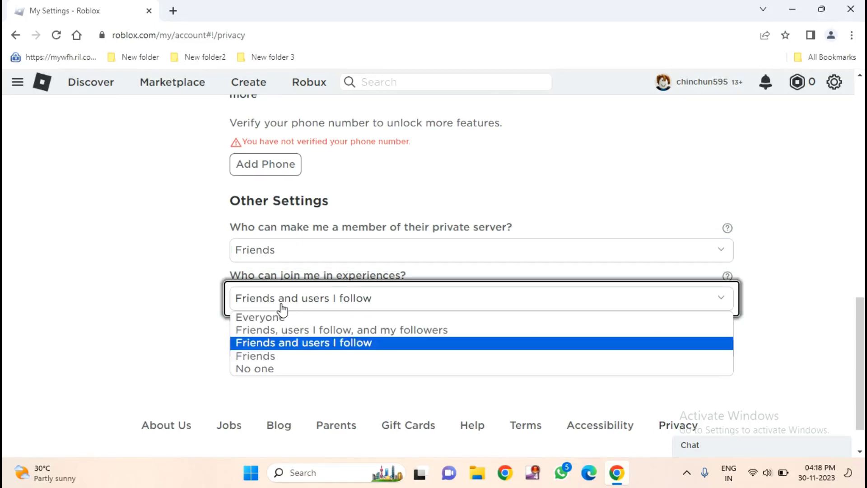
click(303, 342)
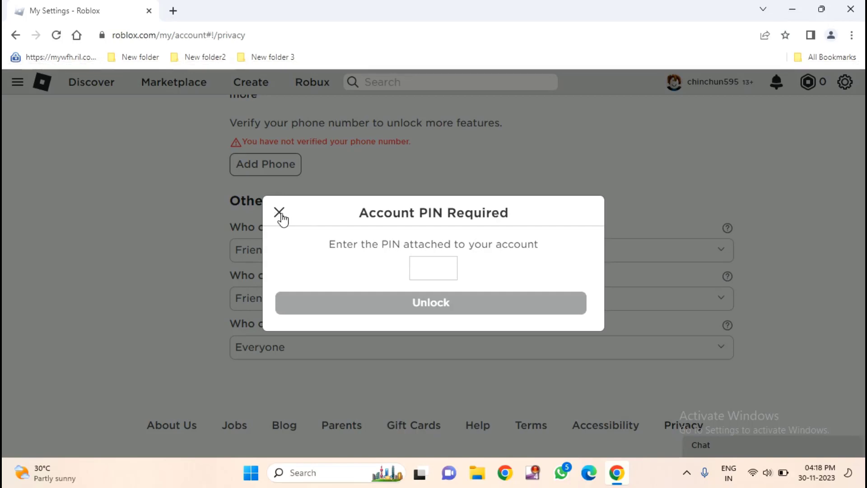
click(280, 212)
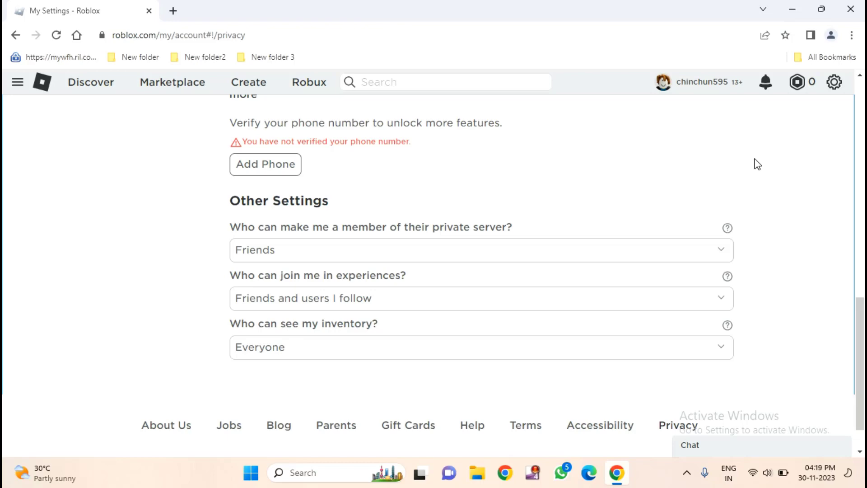
mouse_move(739, 142)
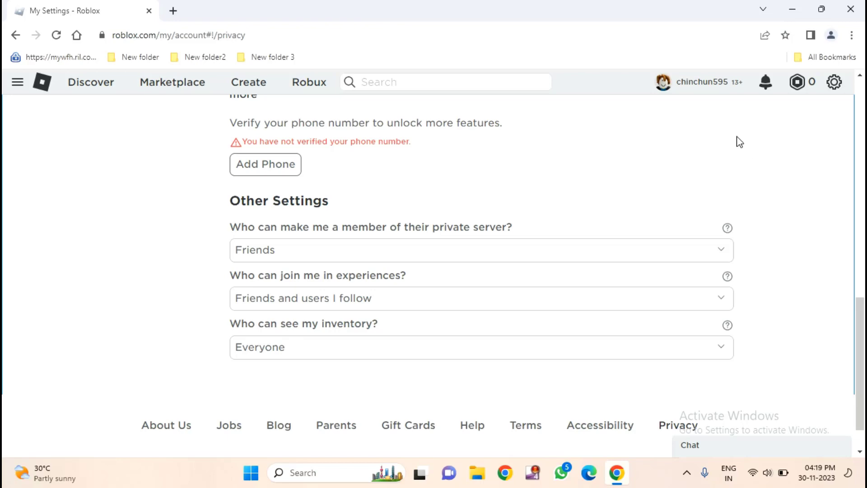
mouse_move(721, 140)
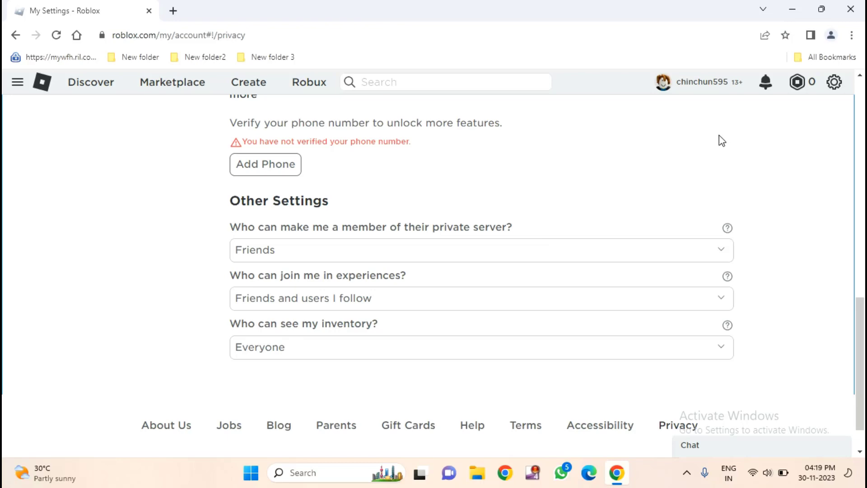
mouse_move(785, 93)
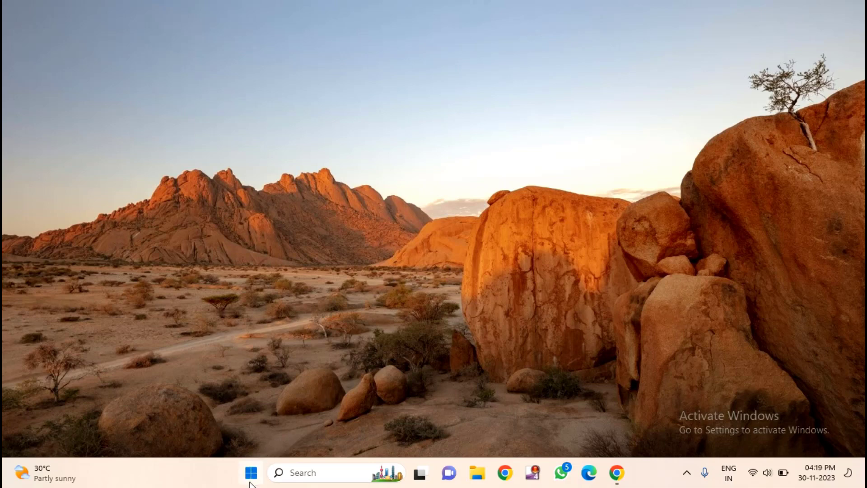
Search 'con' from the Start menu to launch Control Panel.
click(249, 485)
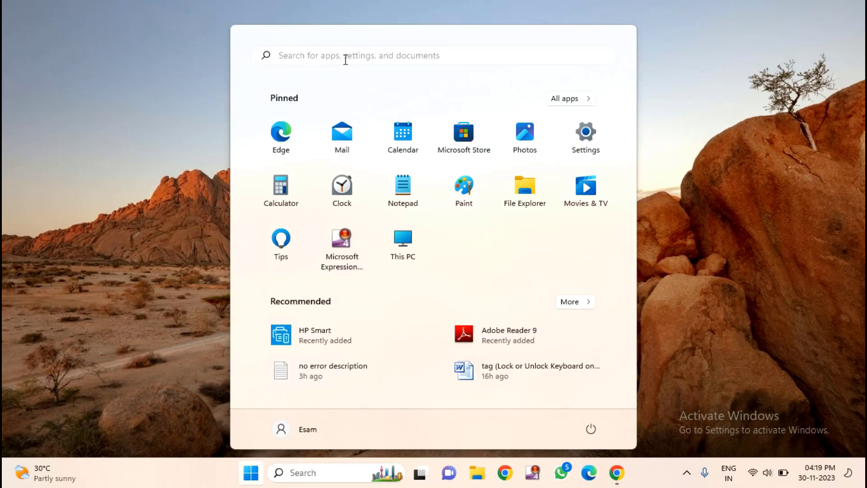
text(con)
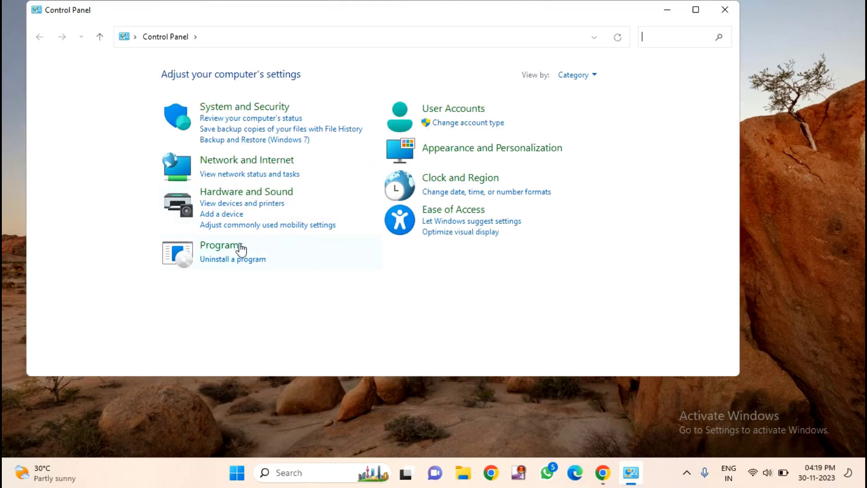
Start Uninstall for Roblox Player in the installed programs list, then close that window.
click(233, 259)
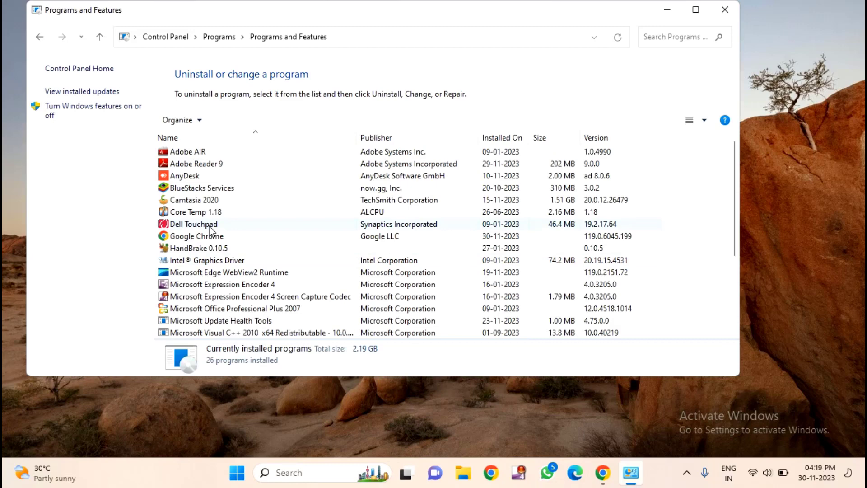
scroll(down, 3)
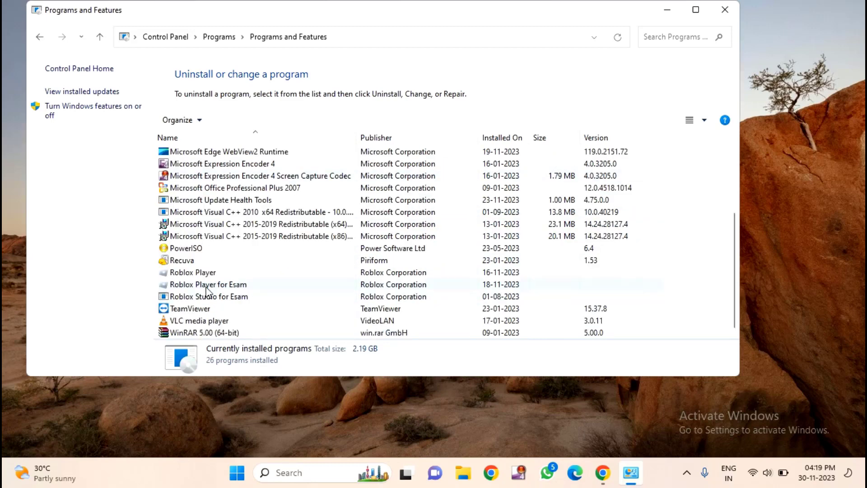
click(191, 272)
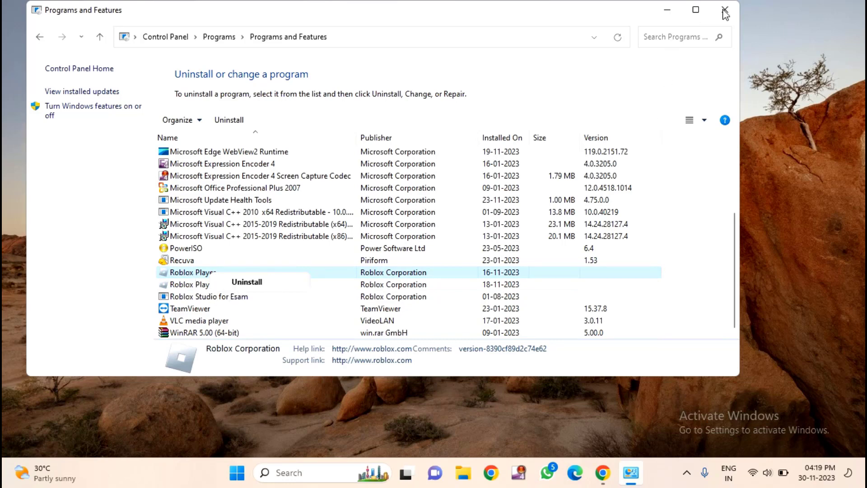
click(723, 10)
text(r)
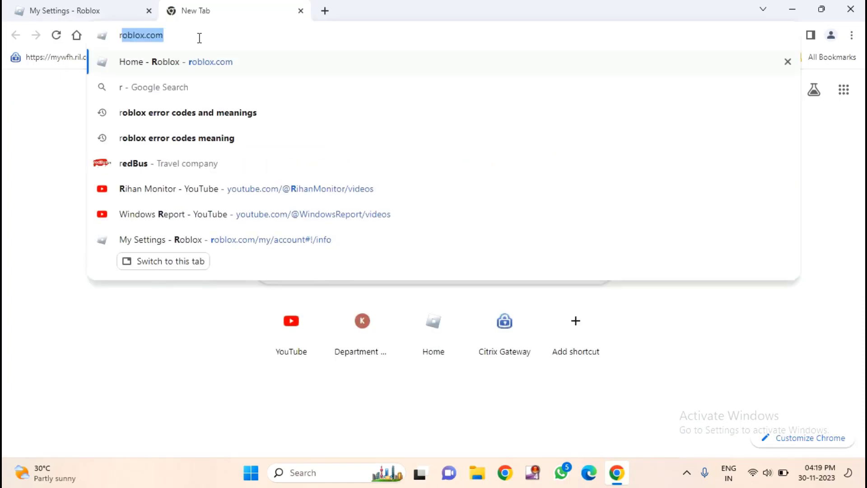
Load roblox.com home in a new tab, then minimize Chrome to show the desktop.
click(165, 61)
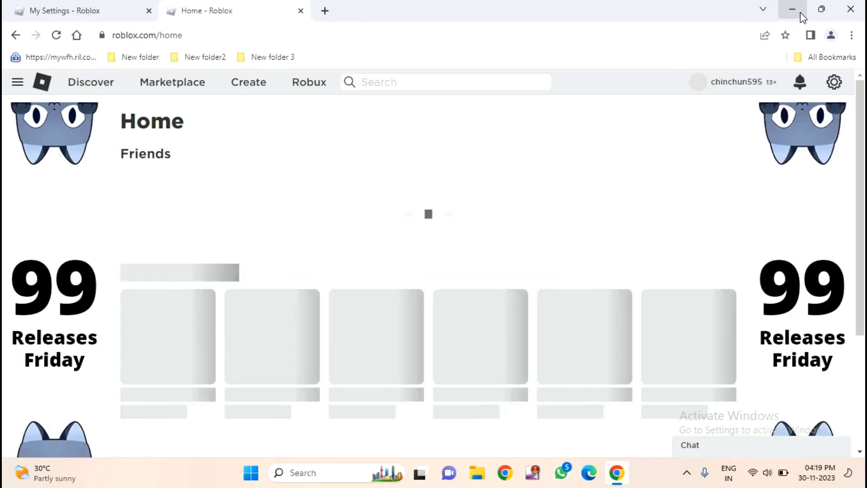
click(792, 9)
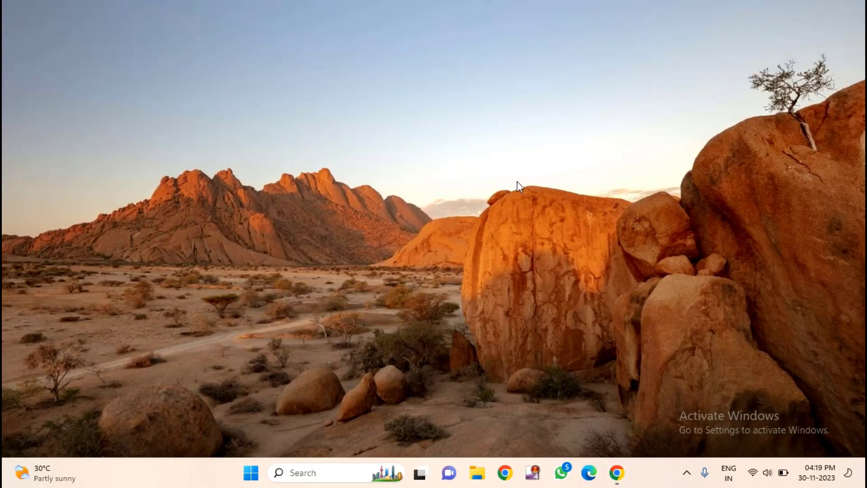
mouse_move(526, 141)
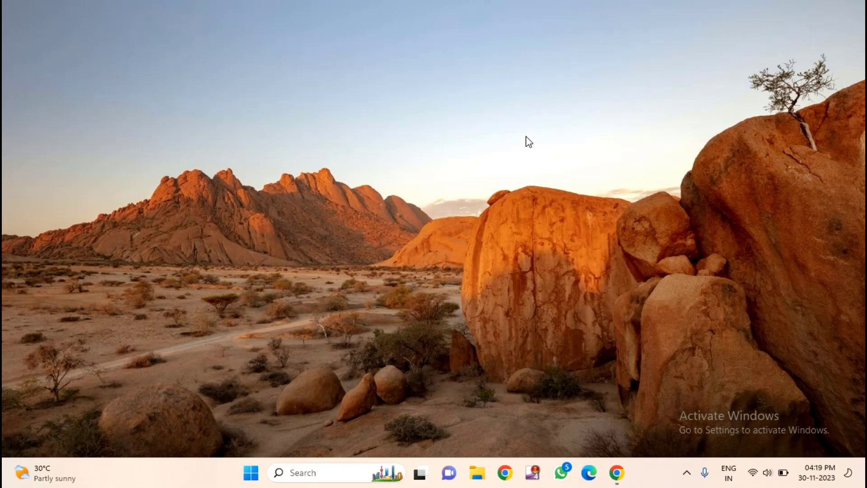